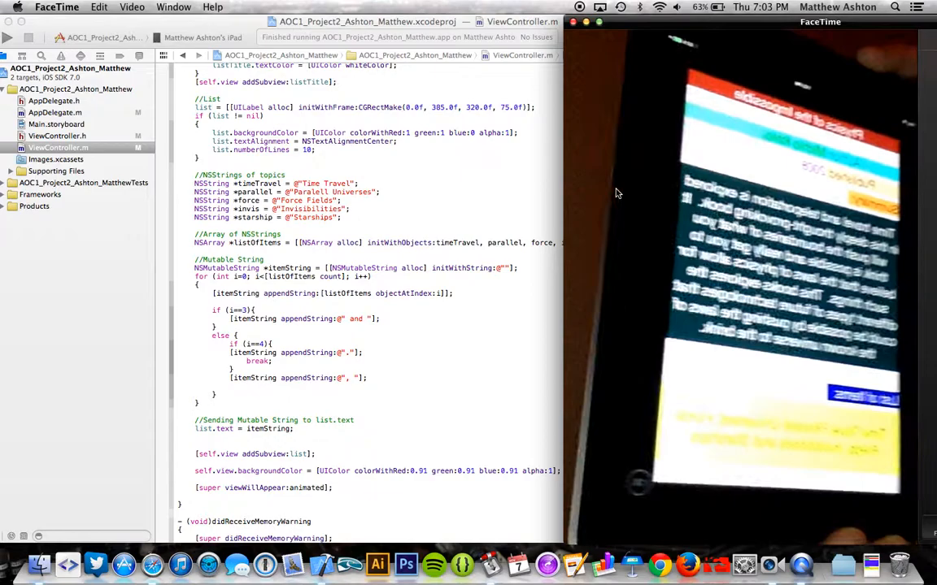
mouse_move(332, 333)
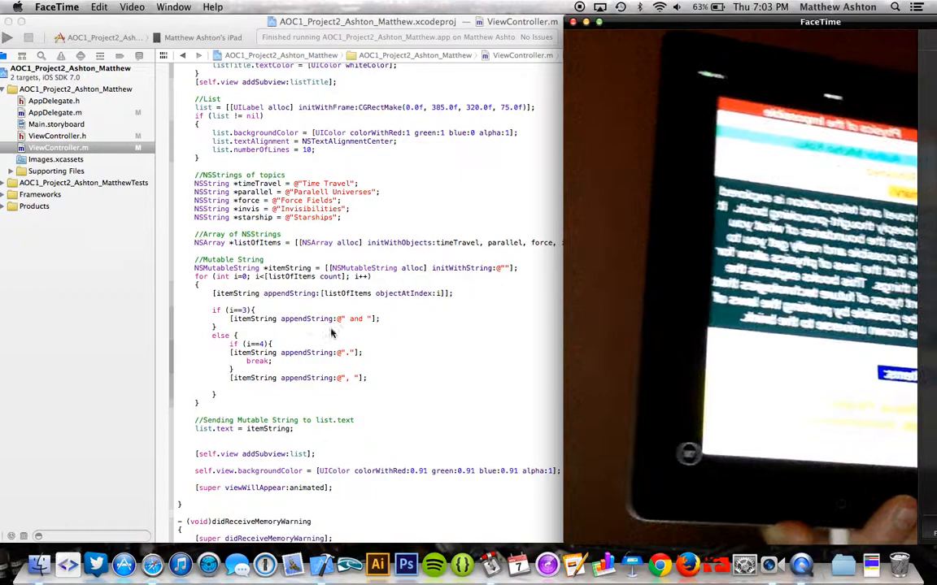